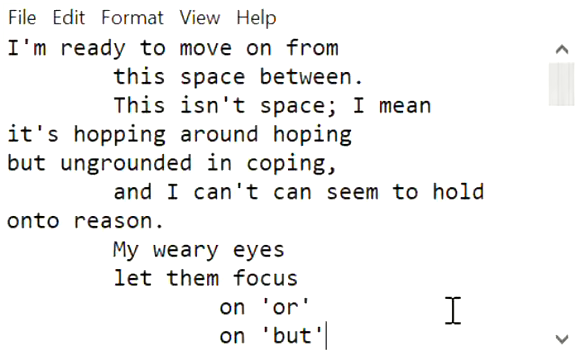
type("here is 'and'")
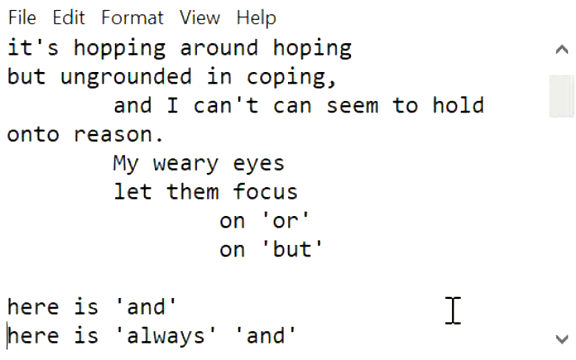
scroll("down", 3)
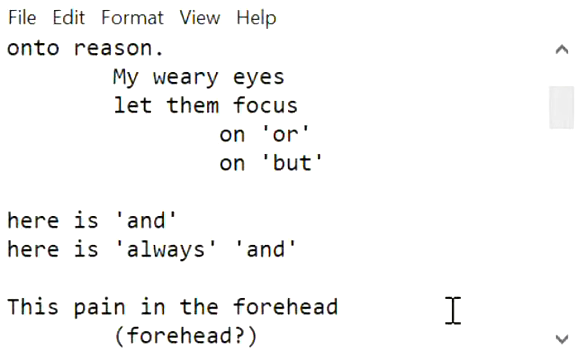
scroll("down", 3)
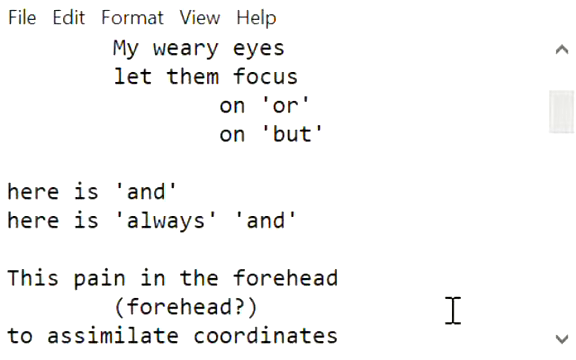
scroll("down", 3)
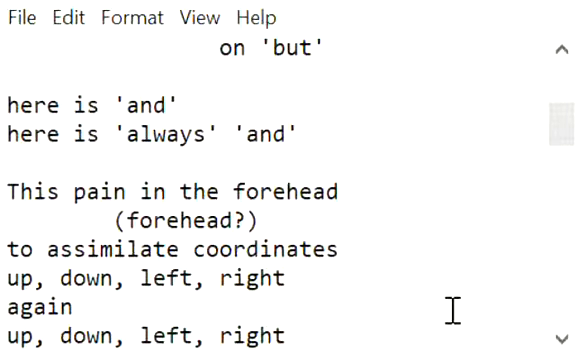
scroll("down", 3)
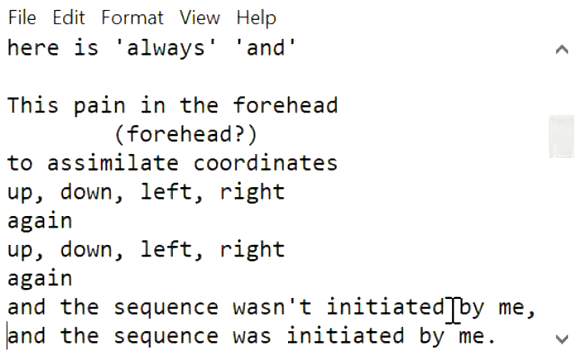
scroll("down", 3)
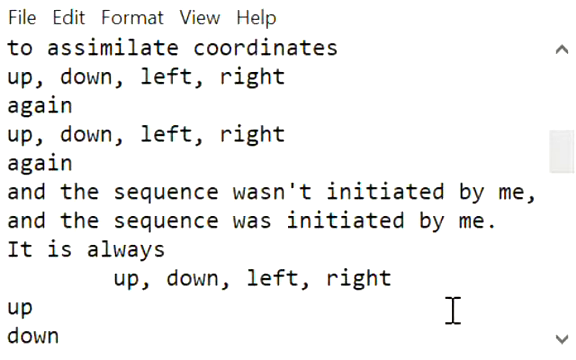
scroll("down", 3)
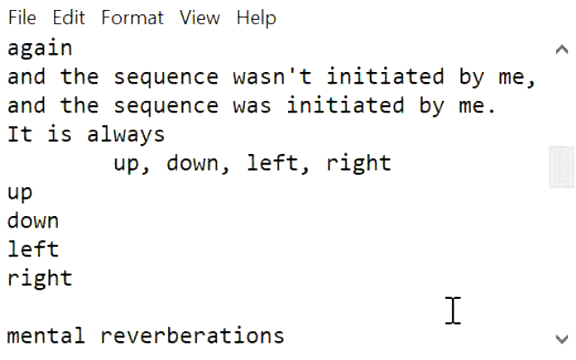
scroll("down", 3)
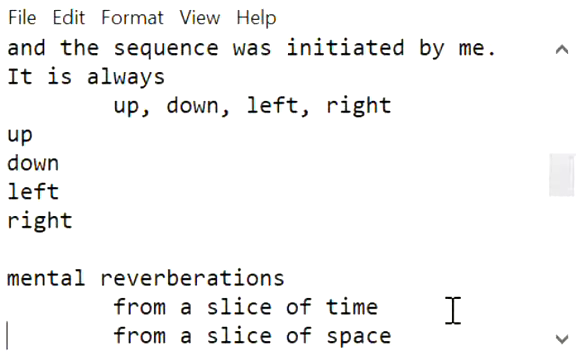
scroll("down", 3)
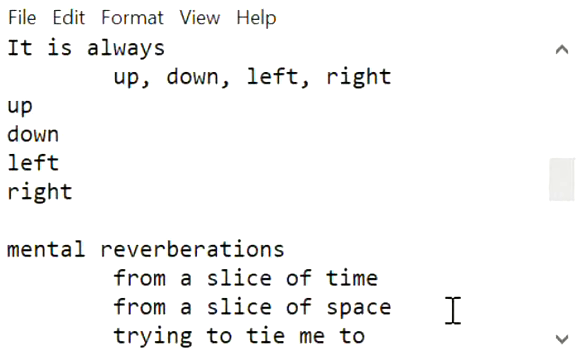
scroll("down", 3)
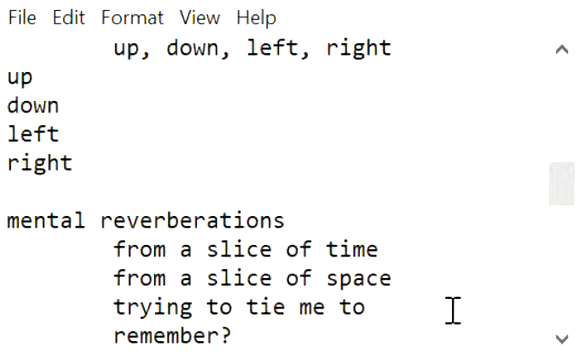
scroll("down", 3)
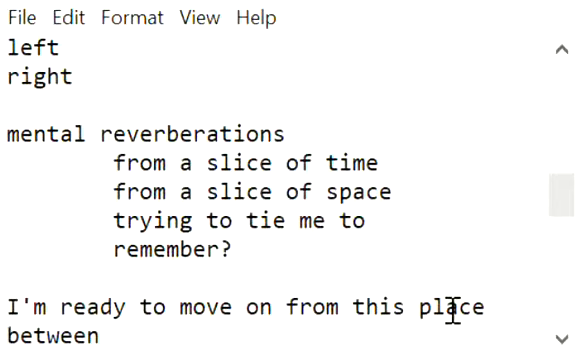
scroll("down", 3)
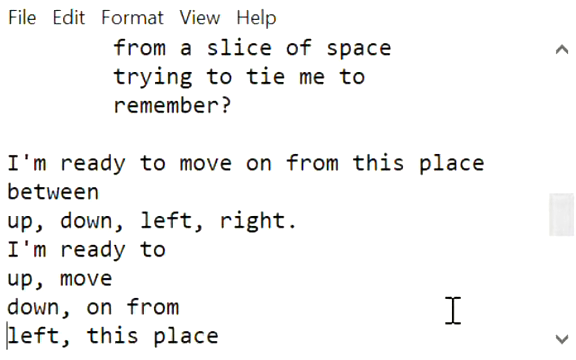
scroll("down", 3)
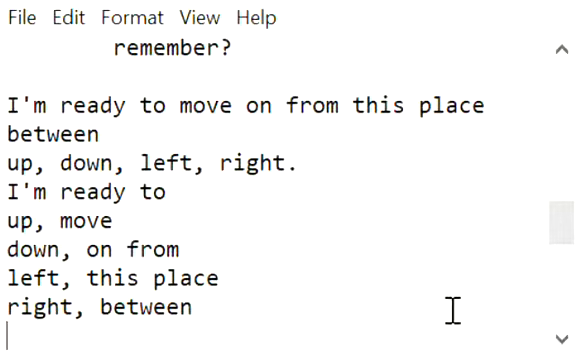
scroll("down", 3)
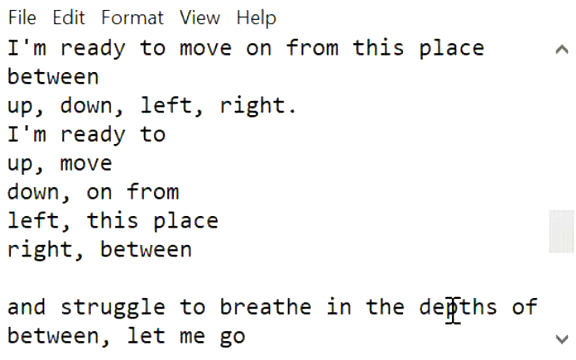
scroll("down", 3)
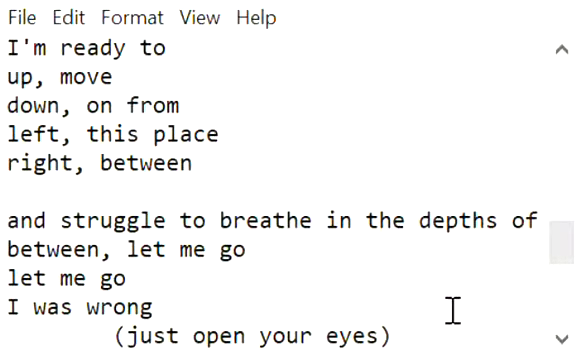
scroll("down", 3)
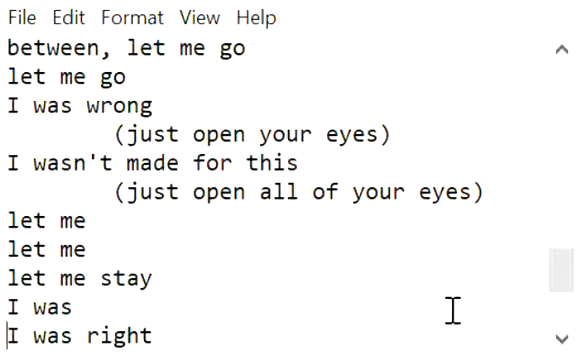
scroll("down", 3)
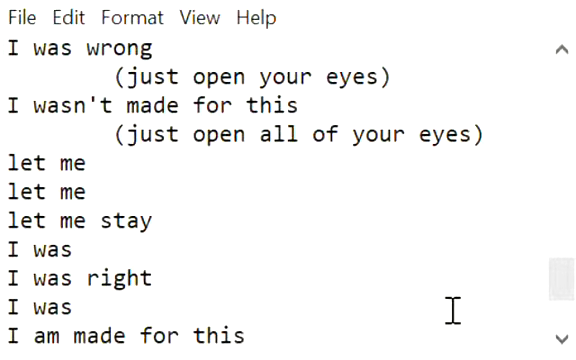
scroll("down", 3)
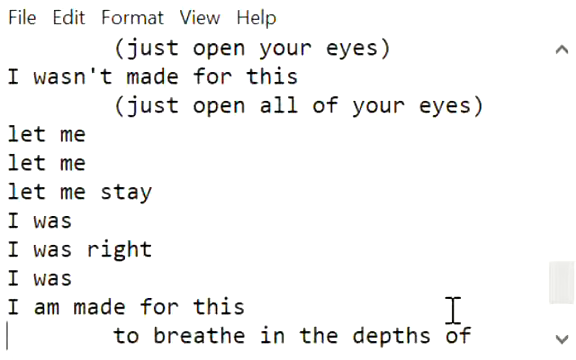
scroll("down", 3)
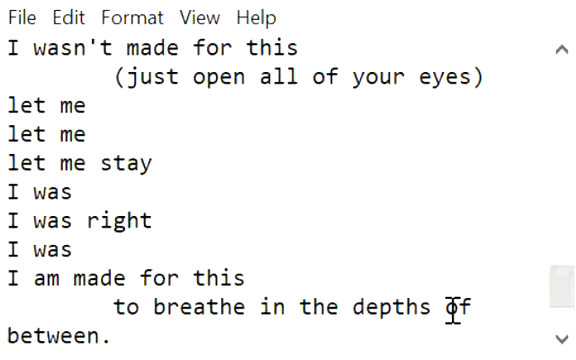